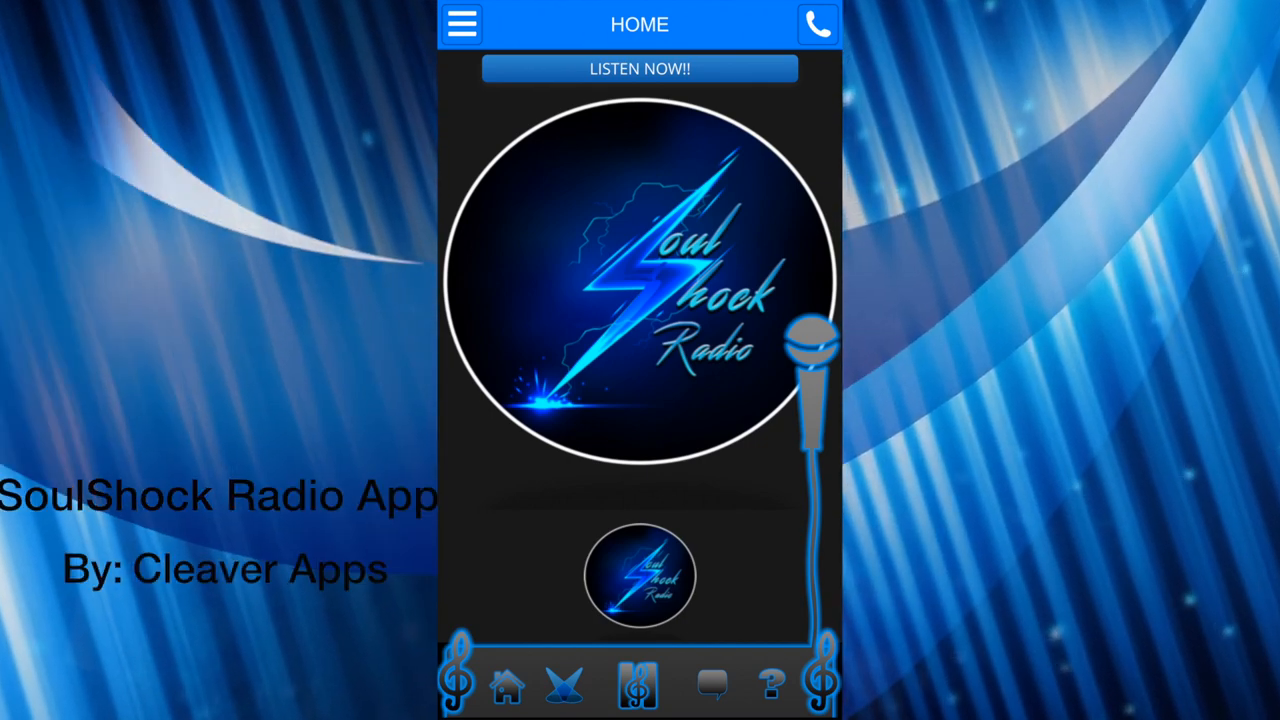
# Step: Scroll the Home page past the show banners and hip hop News RSS feeds to the Social Media tweet feed
pyautogui.scroll(-3)
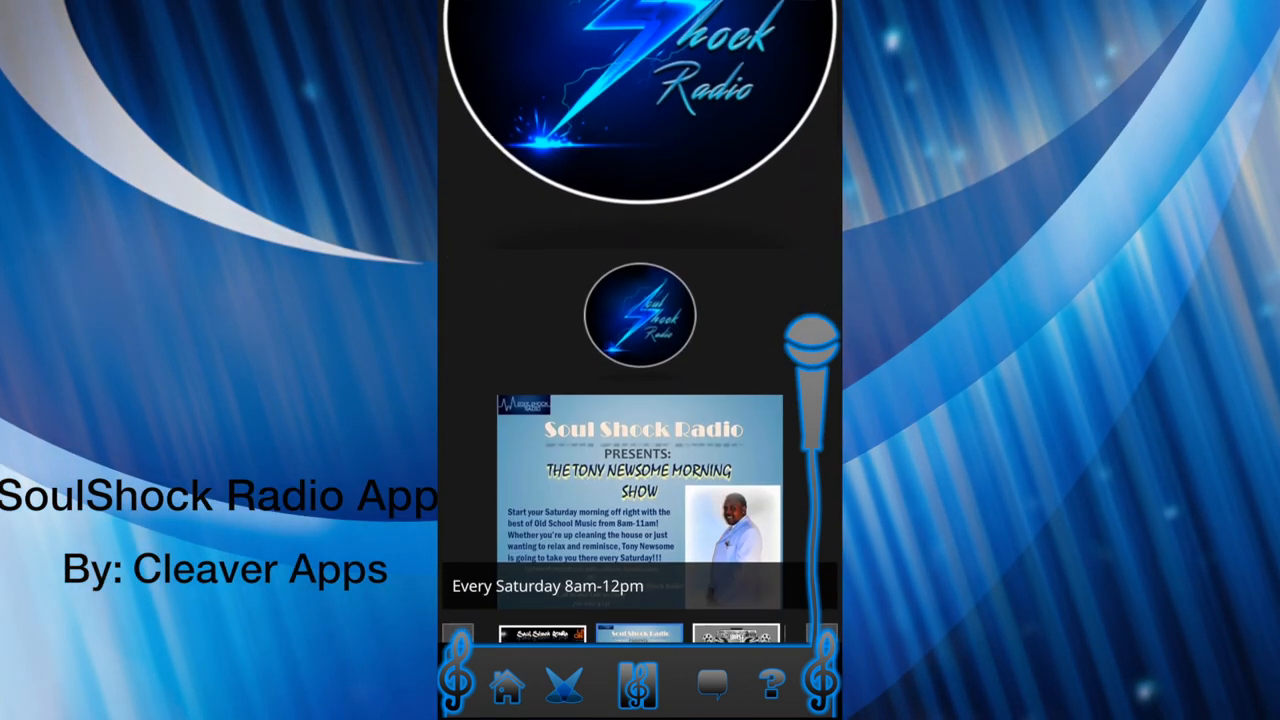
pyautogui.scroll(-3)
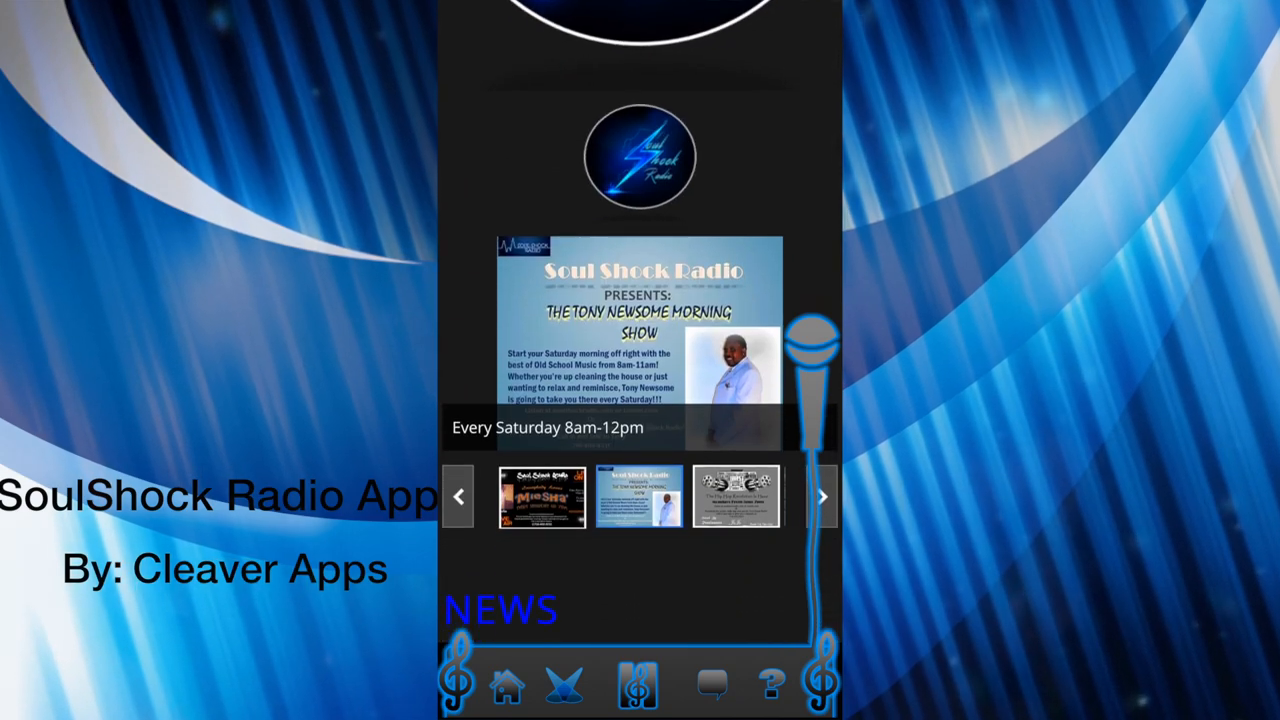
pyautogui.scroll(-3)
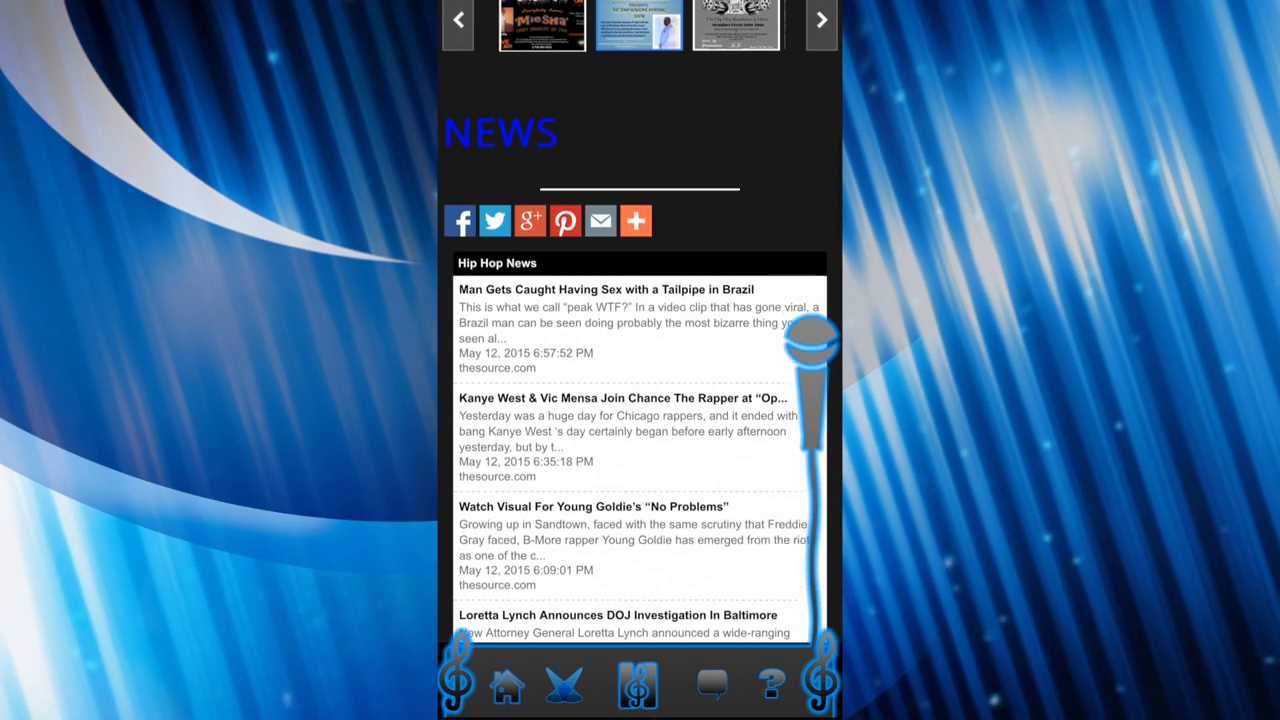
pyautogui.scroll(-3)
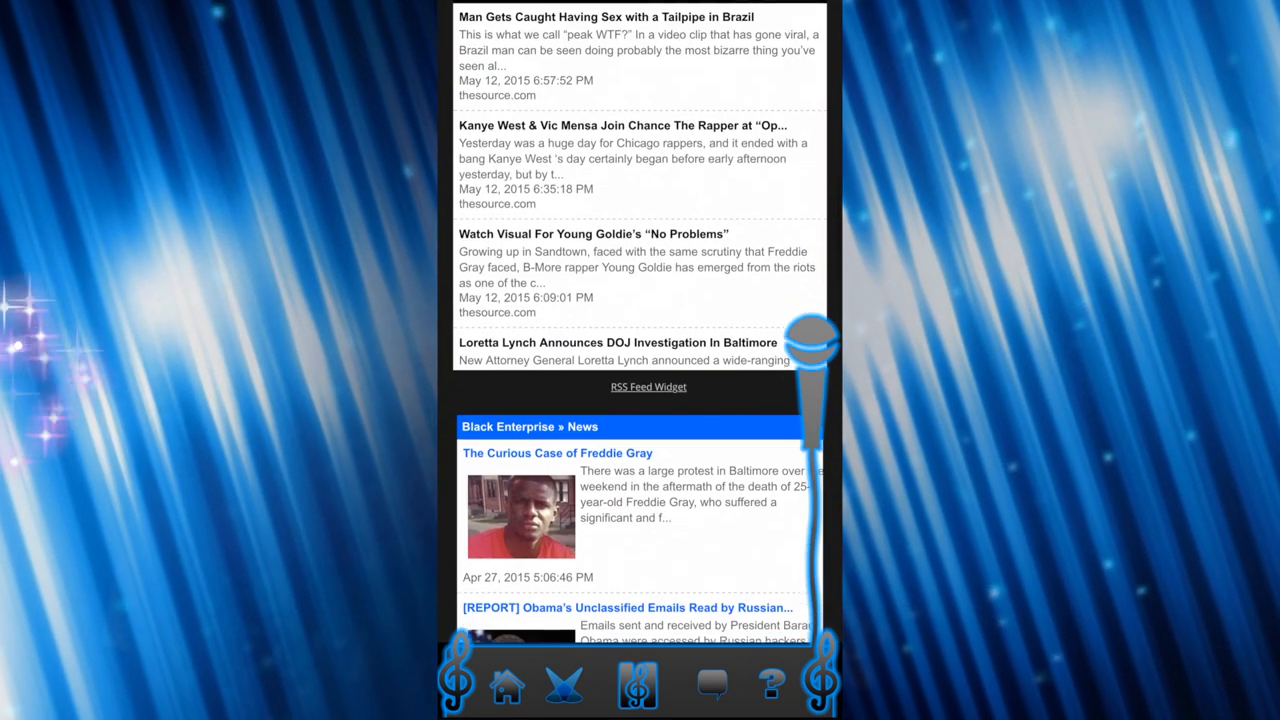
pyautogui.scroll(-3)
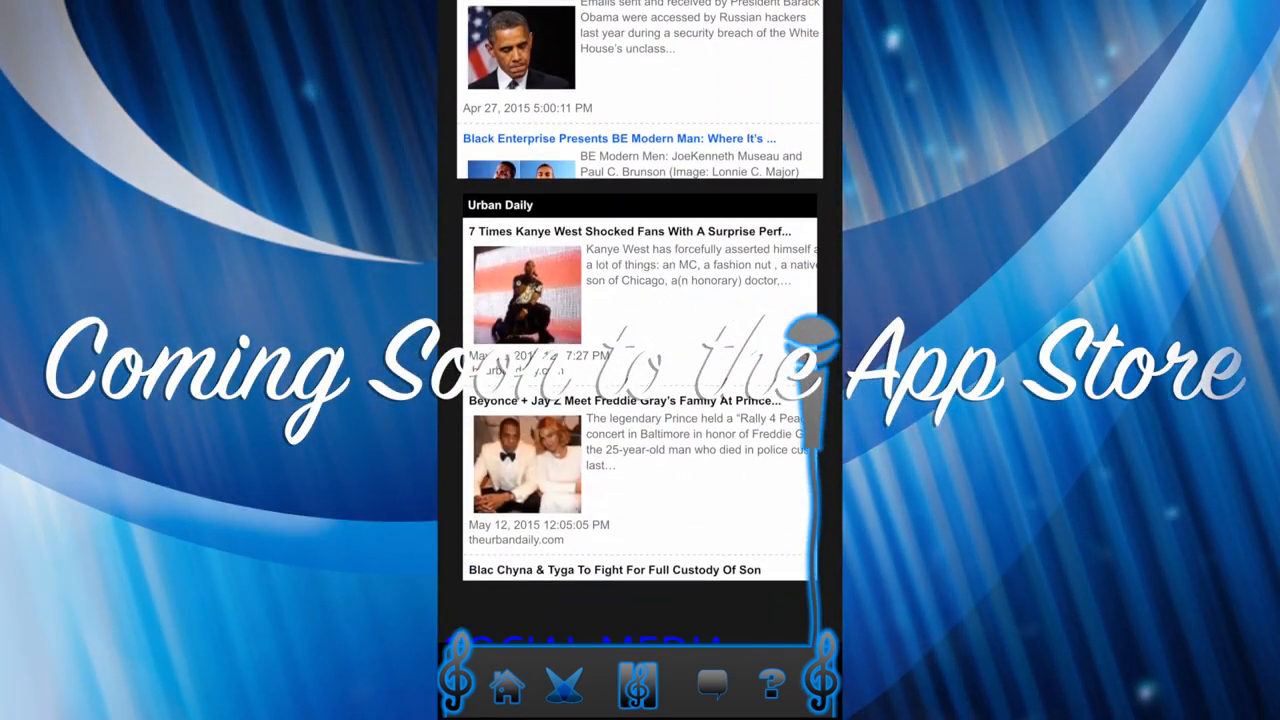
pyautogui.scroll(-3)
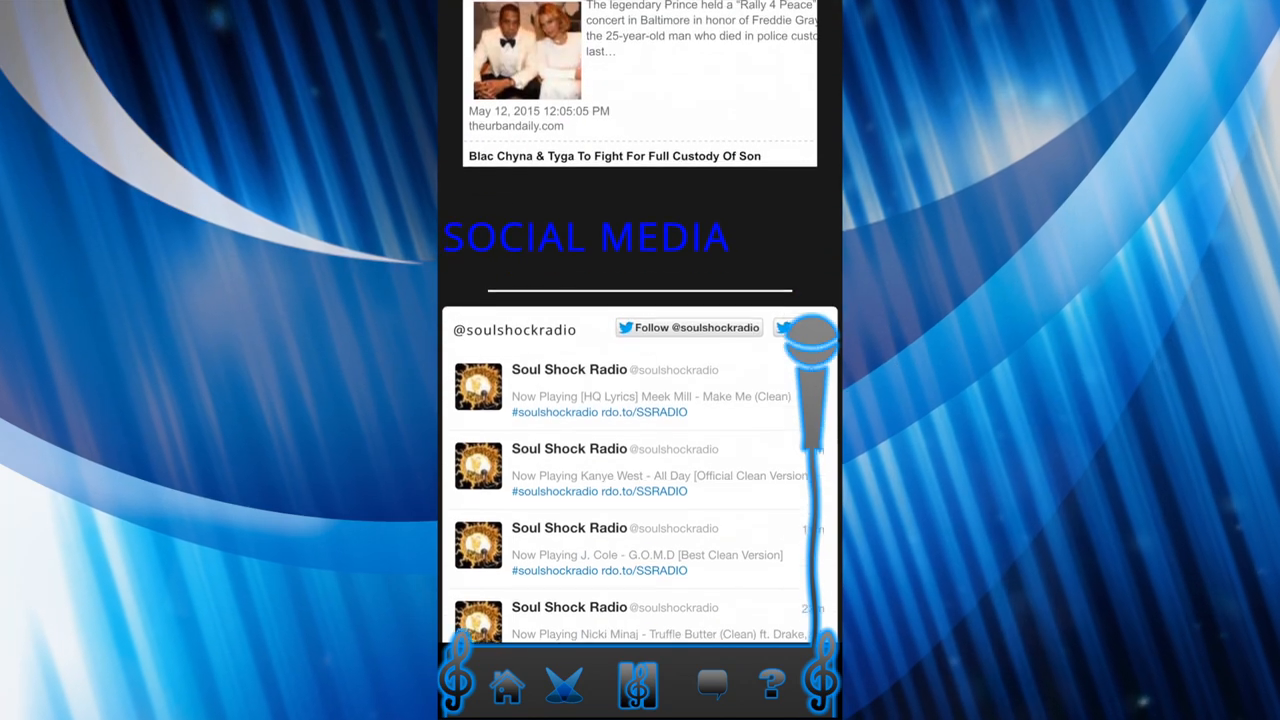
pyautogui.scroll(-3)
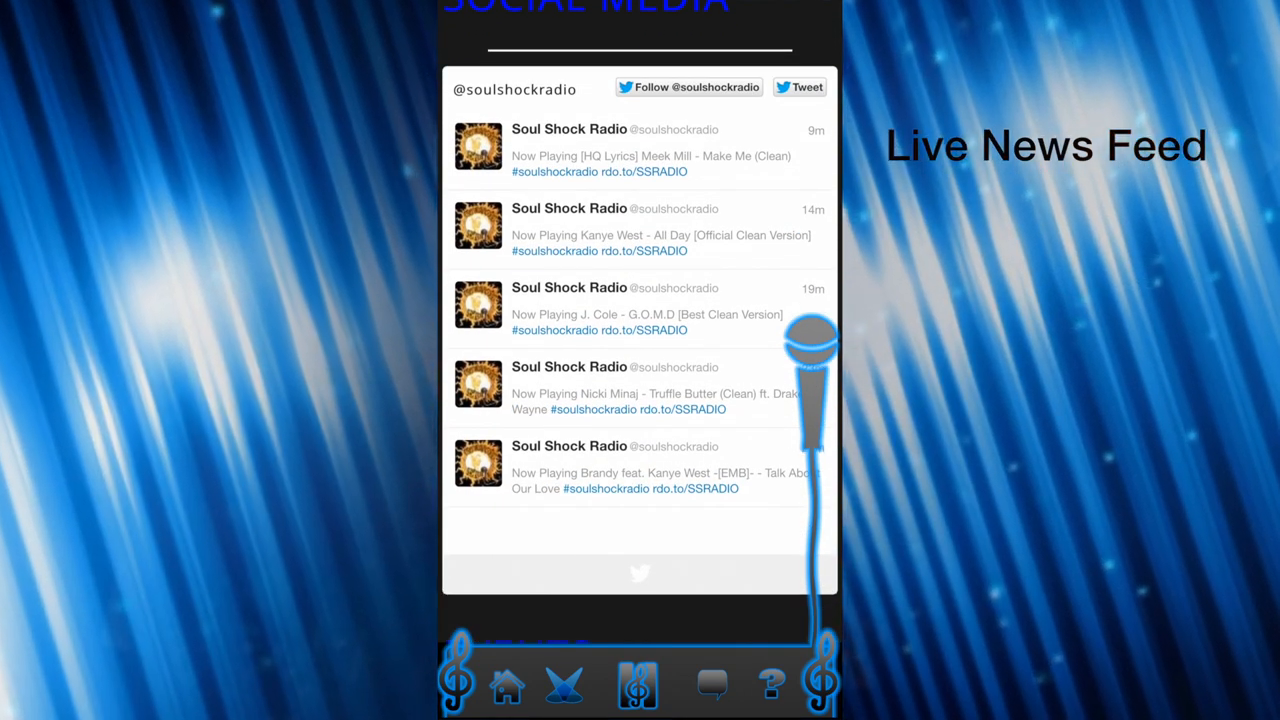
pyautogui.scroll(-3)
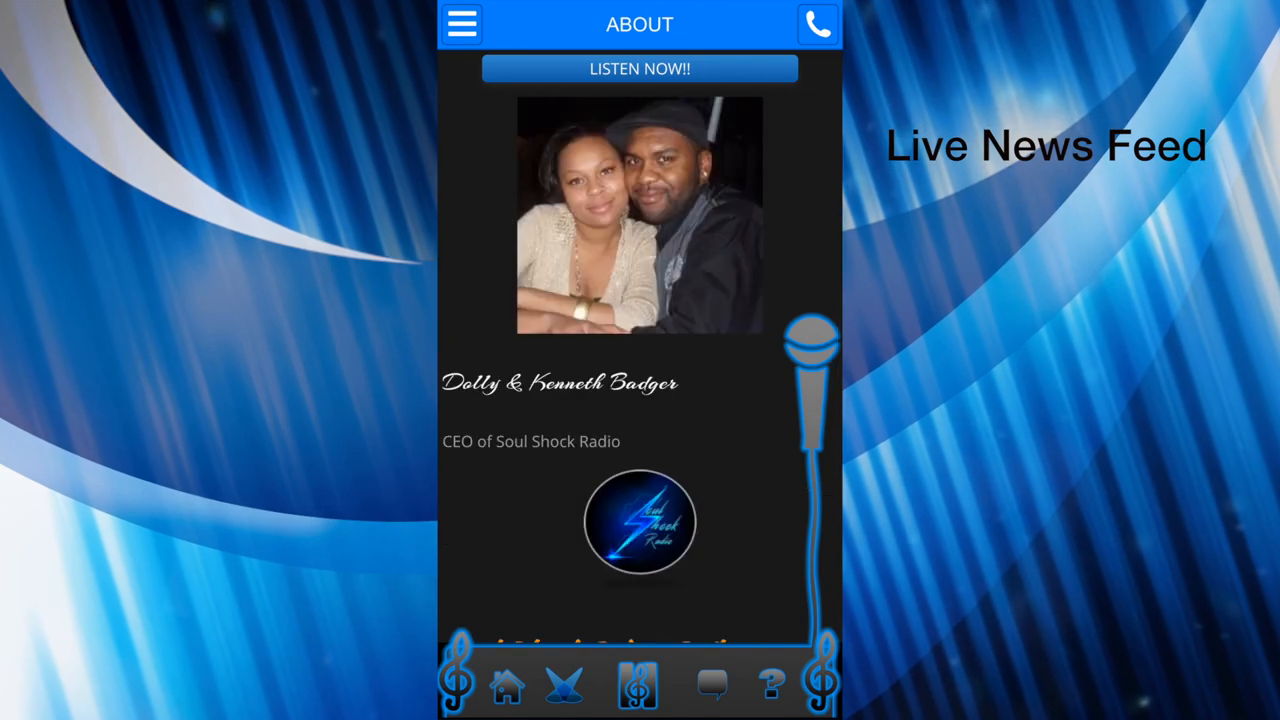
# Step: Scroll the About page through the station history and team photo
pyautogui.scroll(-3)
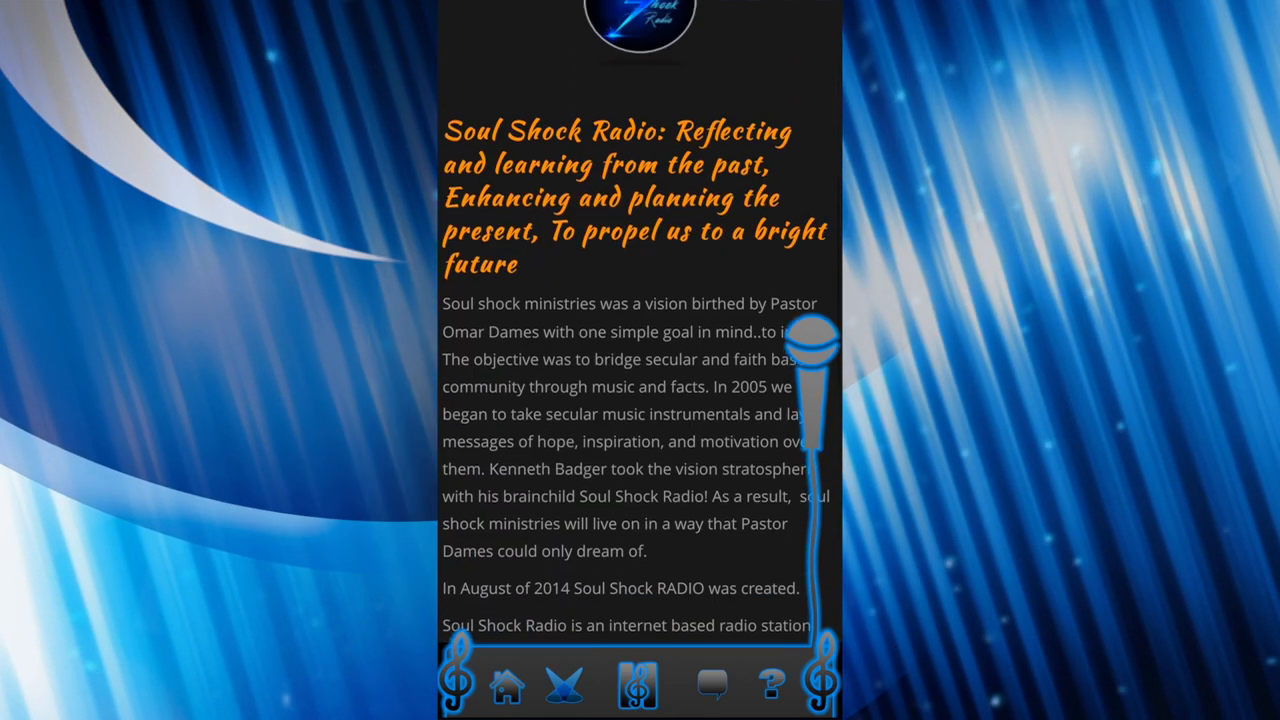
pyautogui.scroll(-3)
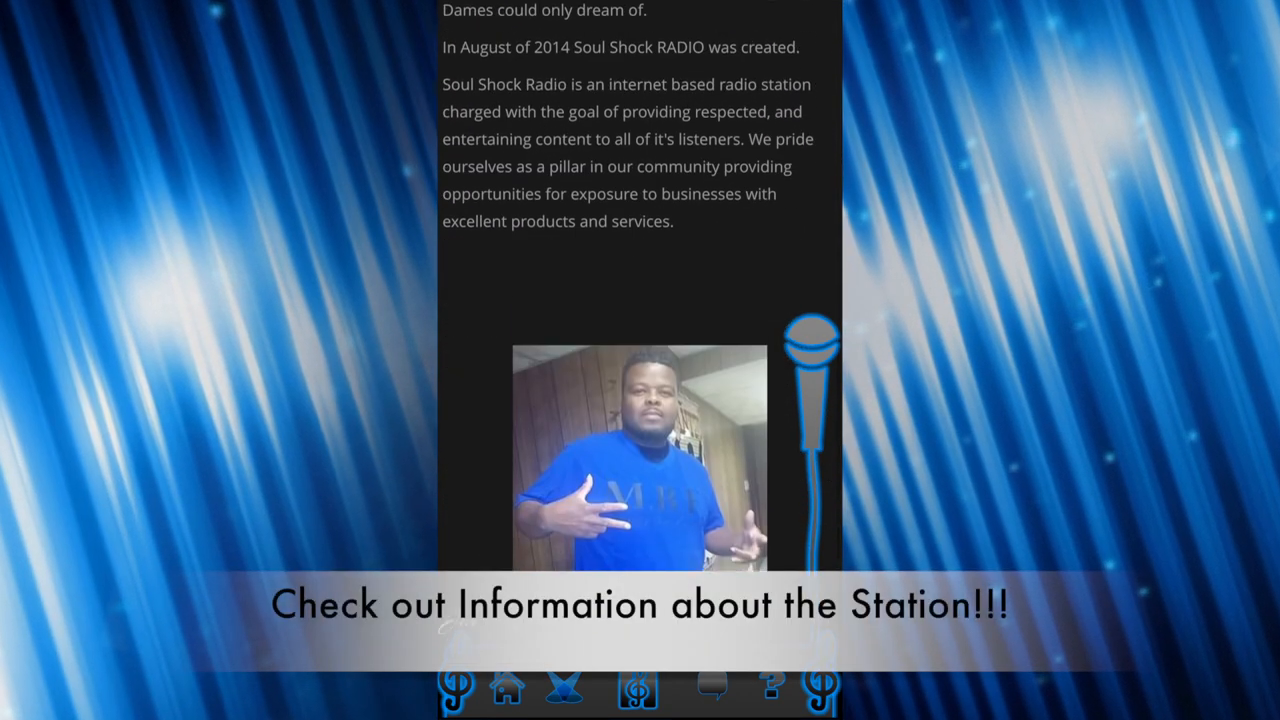
pyautogui.scroll(-3)
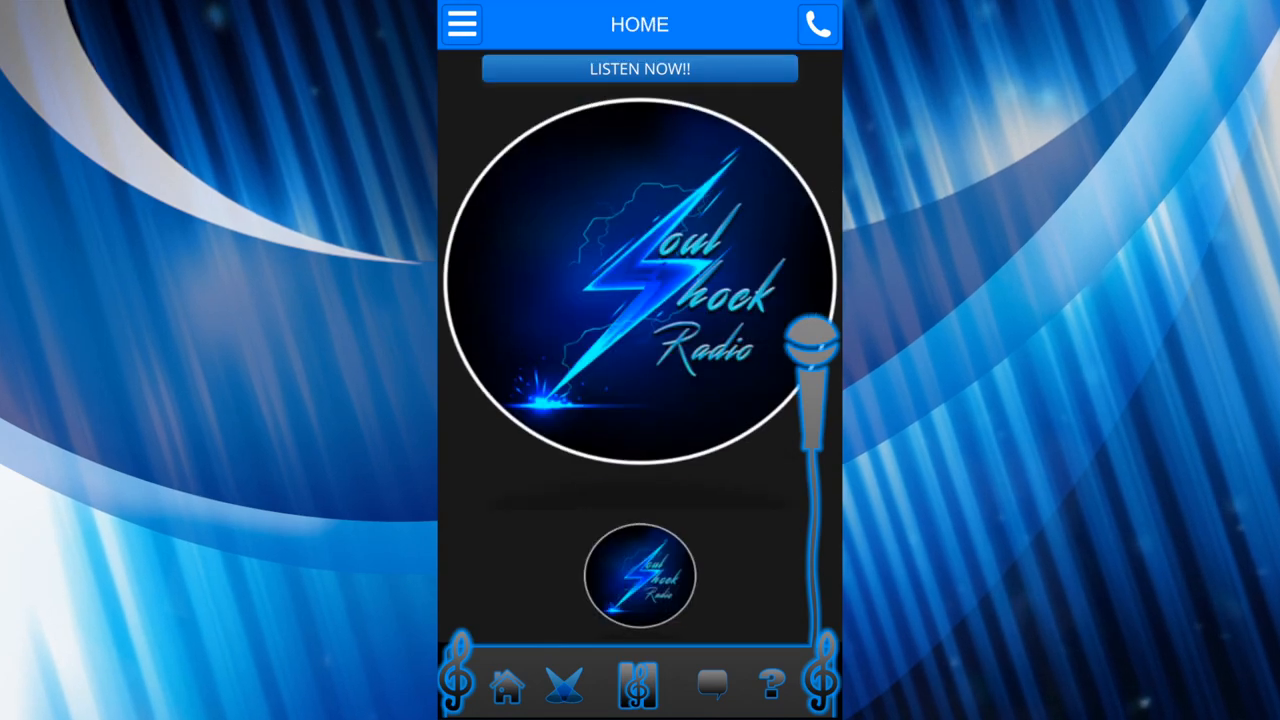
# Step: Browse the Intelligent Trash Talk Sports show page from the menu, then bring the shows list back up
pyautogui.click(462, 24)
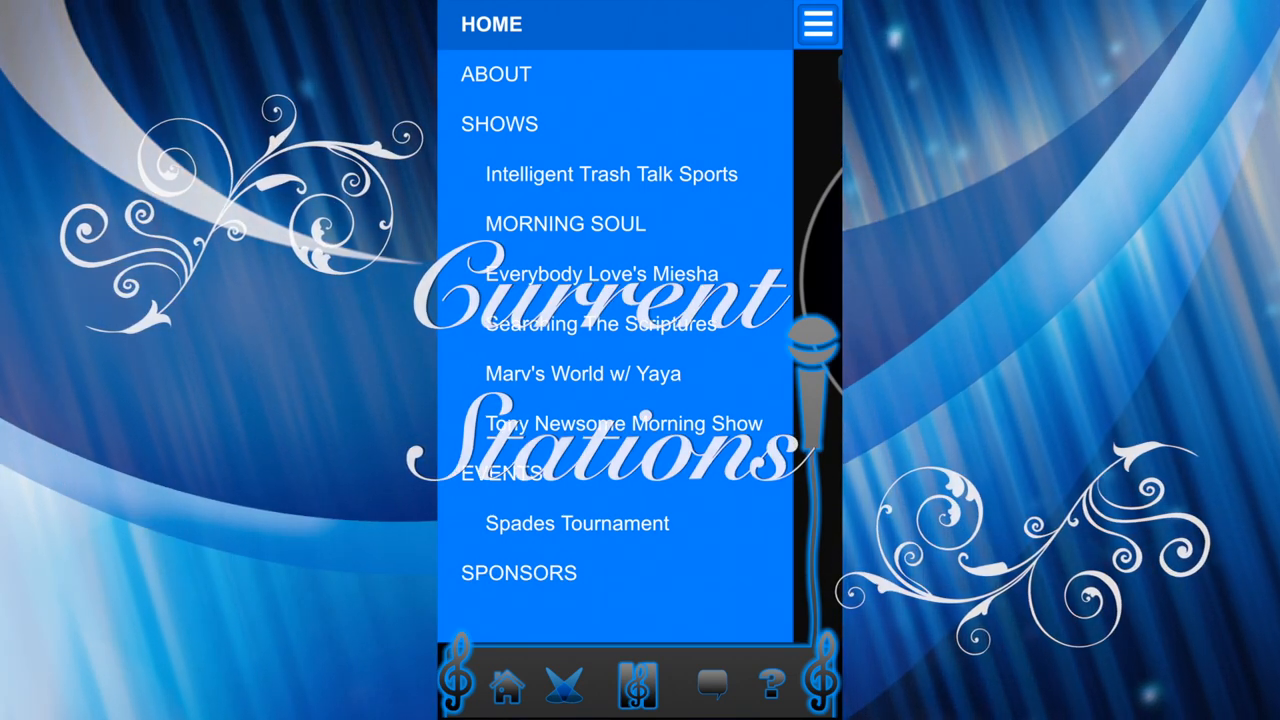
pyautogui.click(611, 173)
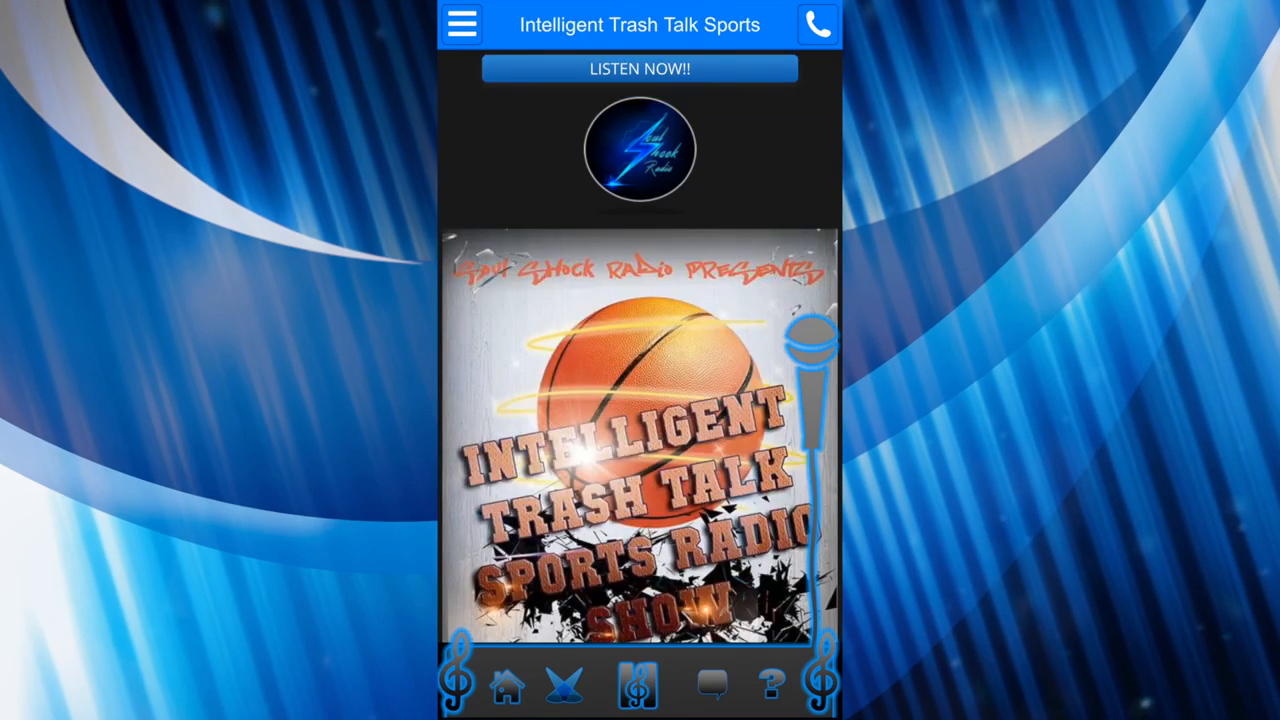
pyautogui.scroll(-3)
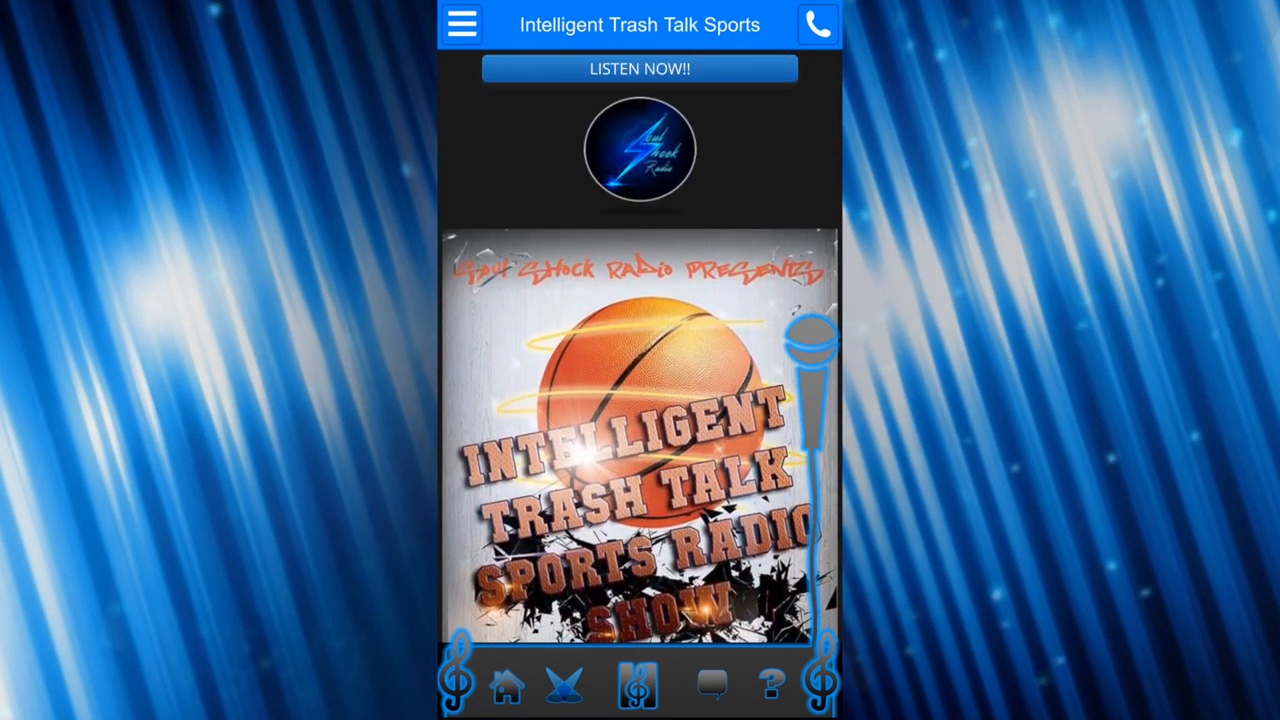
pyautogui.click(462, 24)
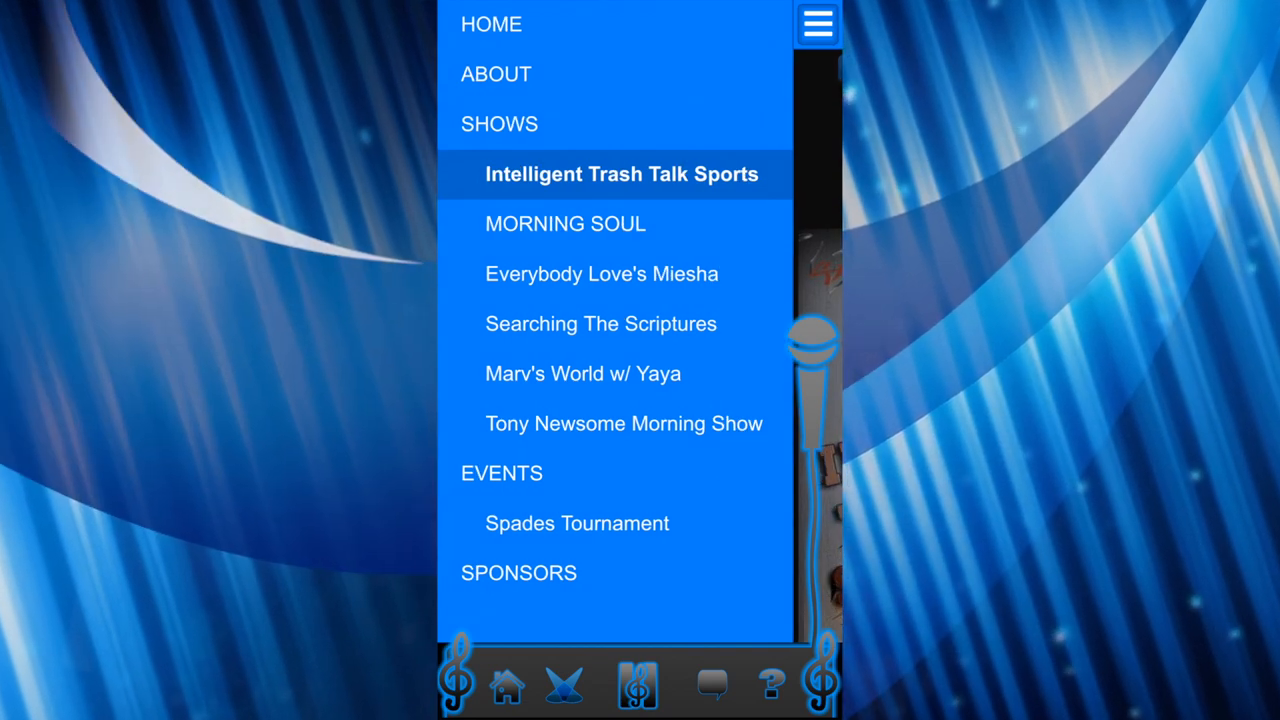
# Step: Scroll Marv's World w/ Yaya's submission form and host tweet feeds, then cancel the call prompt
pyautogui.click(583, 373)
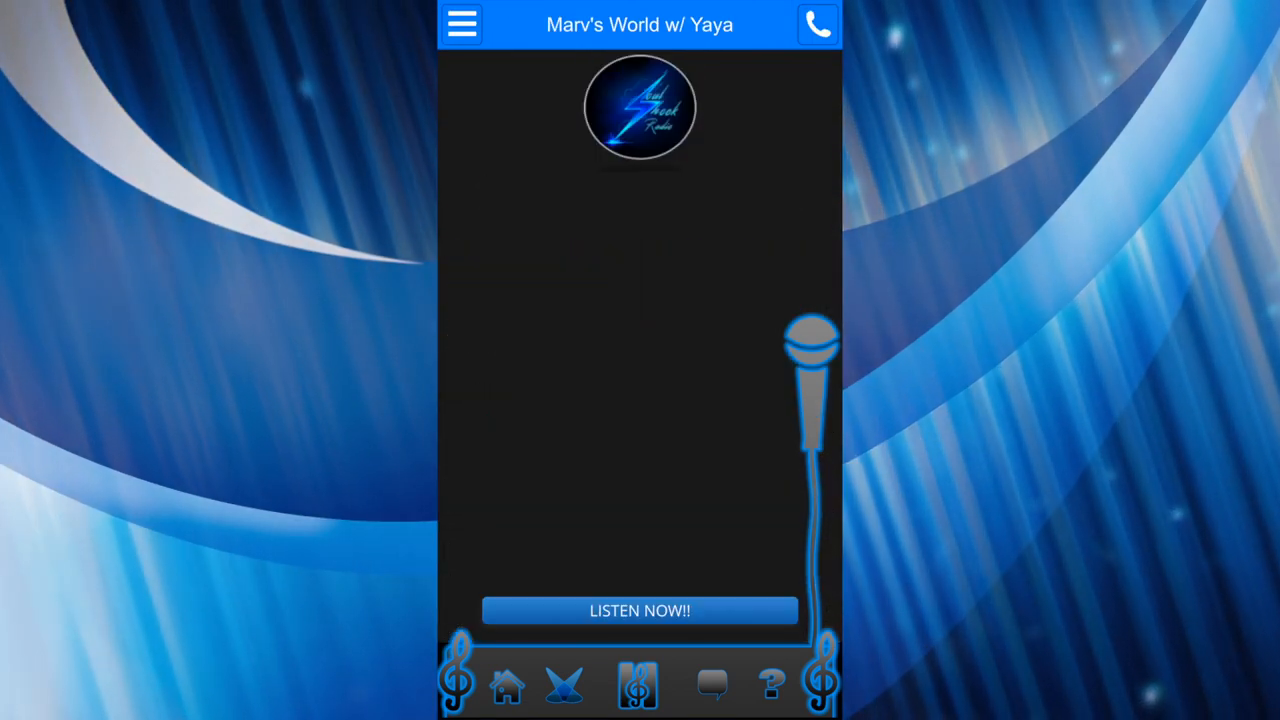
pyautogui.scroll(-3)
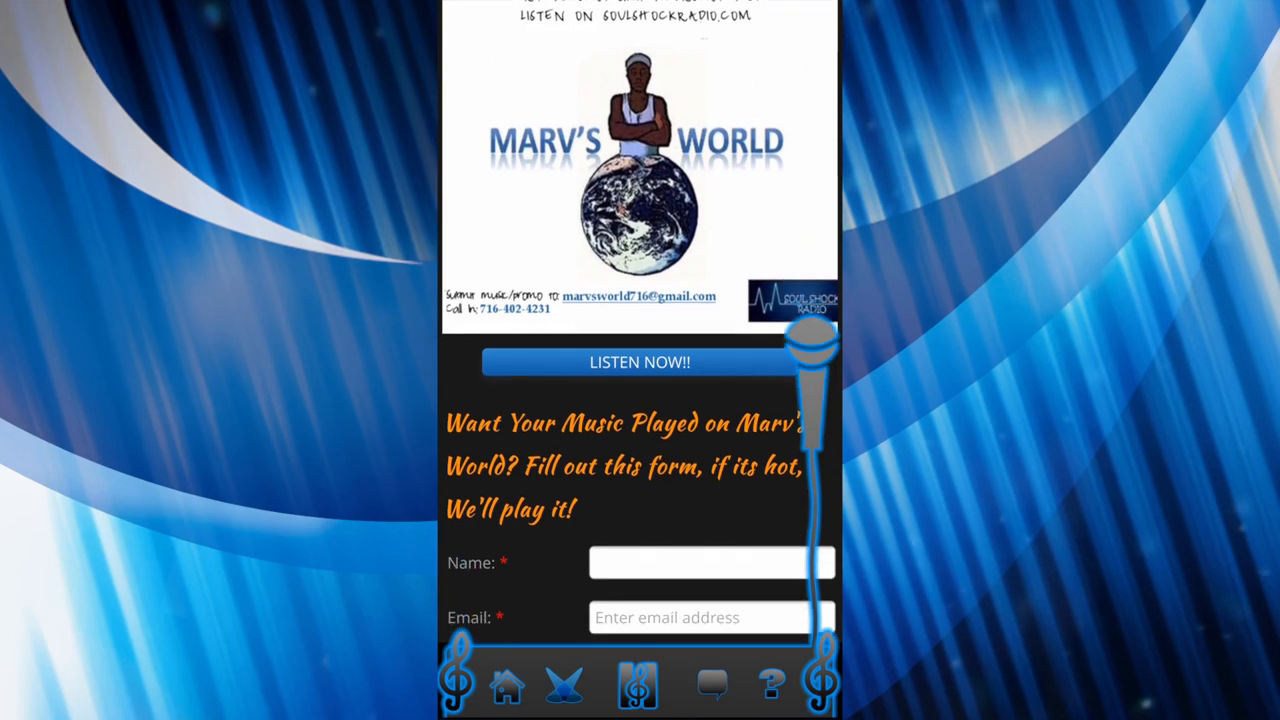
pyautogui.scroll(-3)
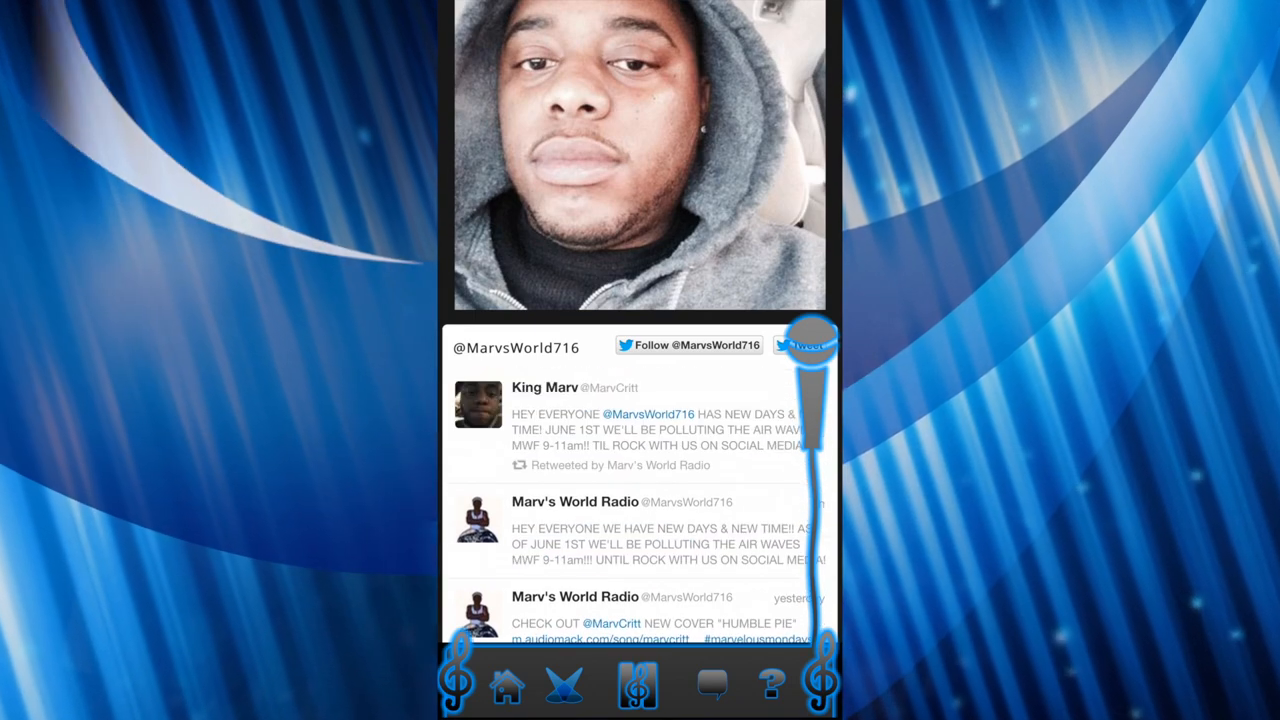
pyautogui.scroll(-3)
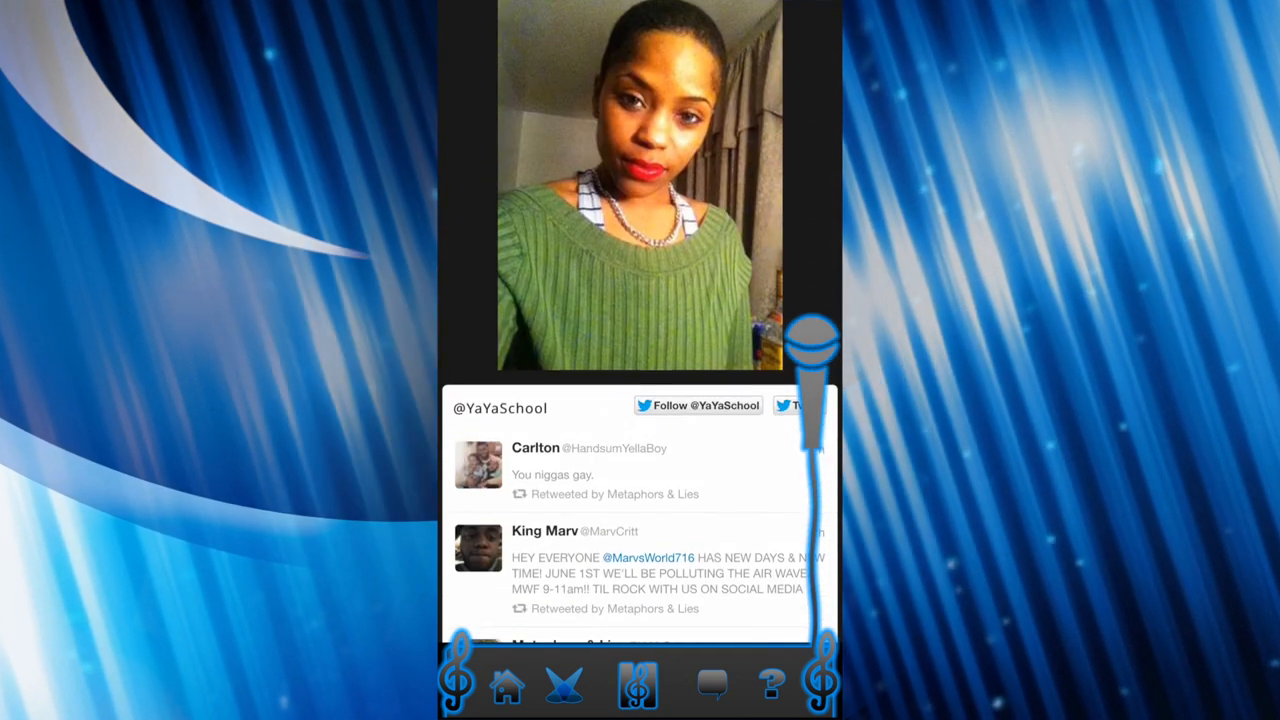
pyautogui.scroll(-3)
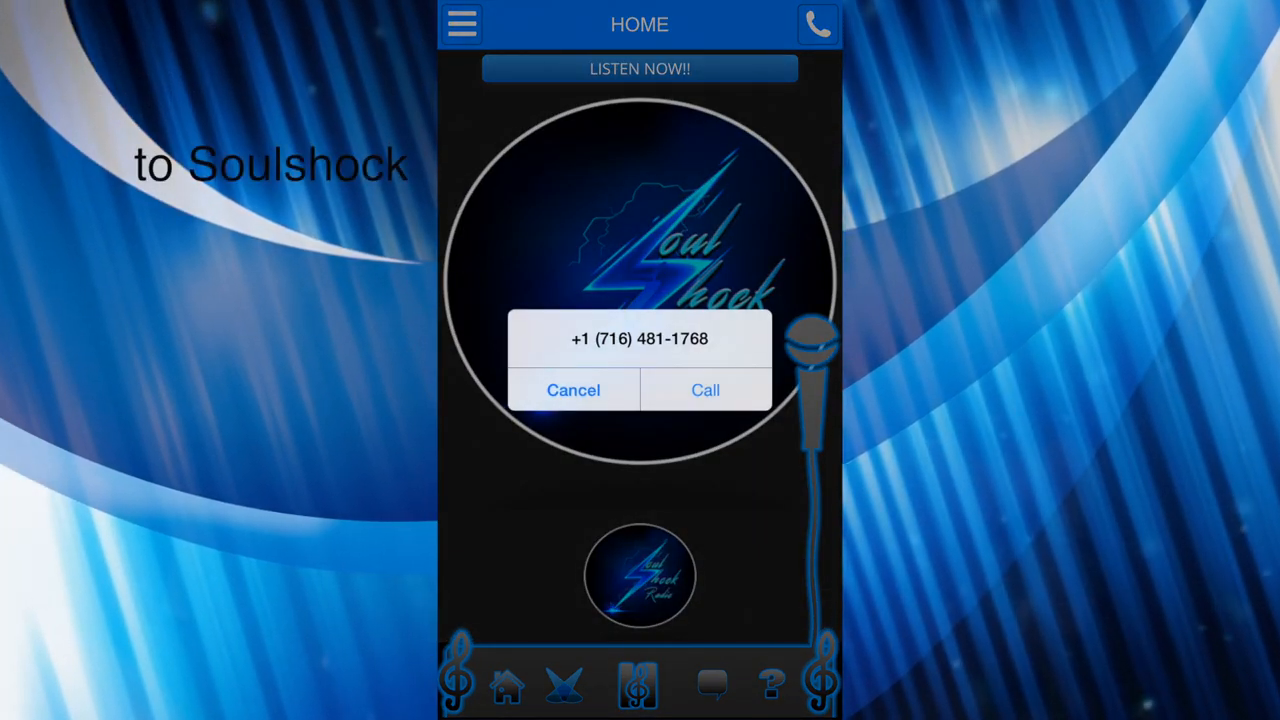
pyautogui.click(573, 390)
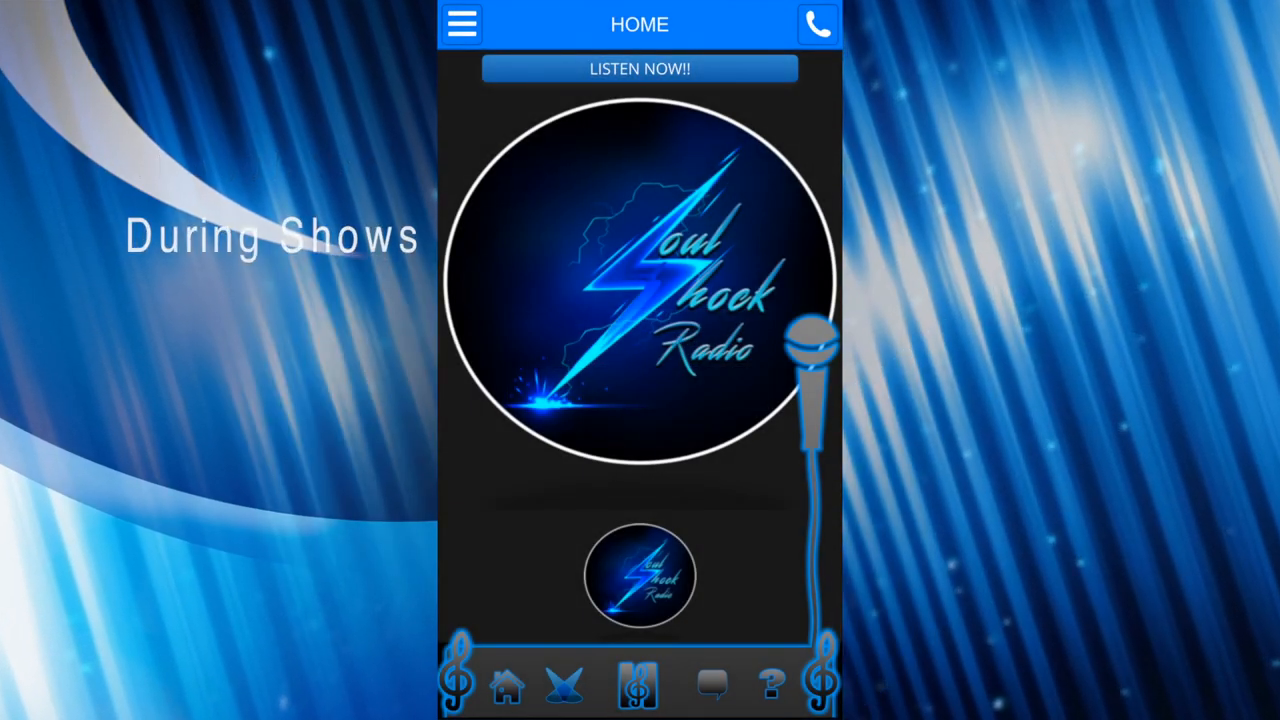